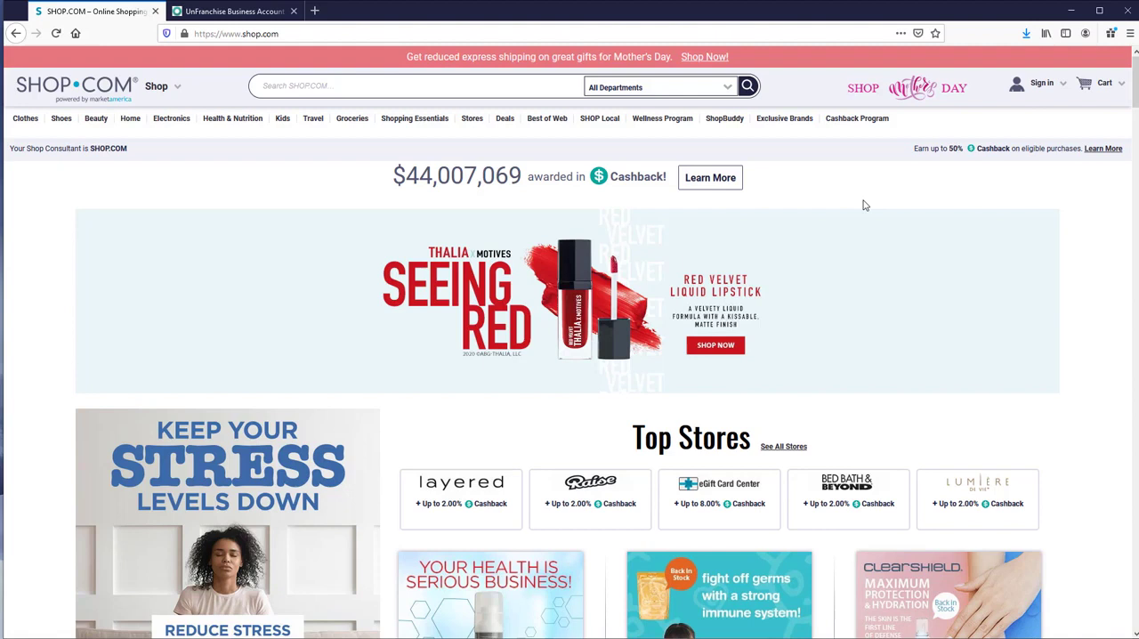
mouse_move(810, 188)
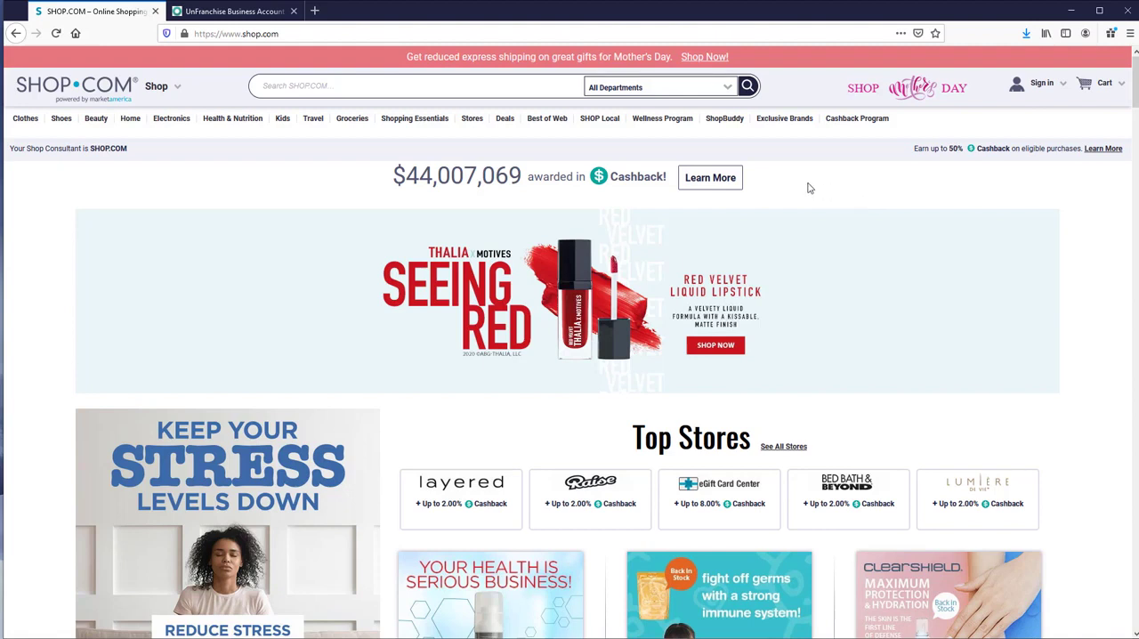
mouse_move(96, 158)
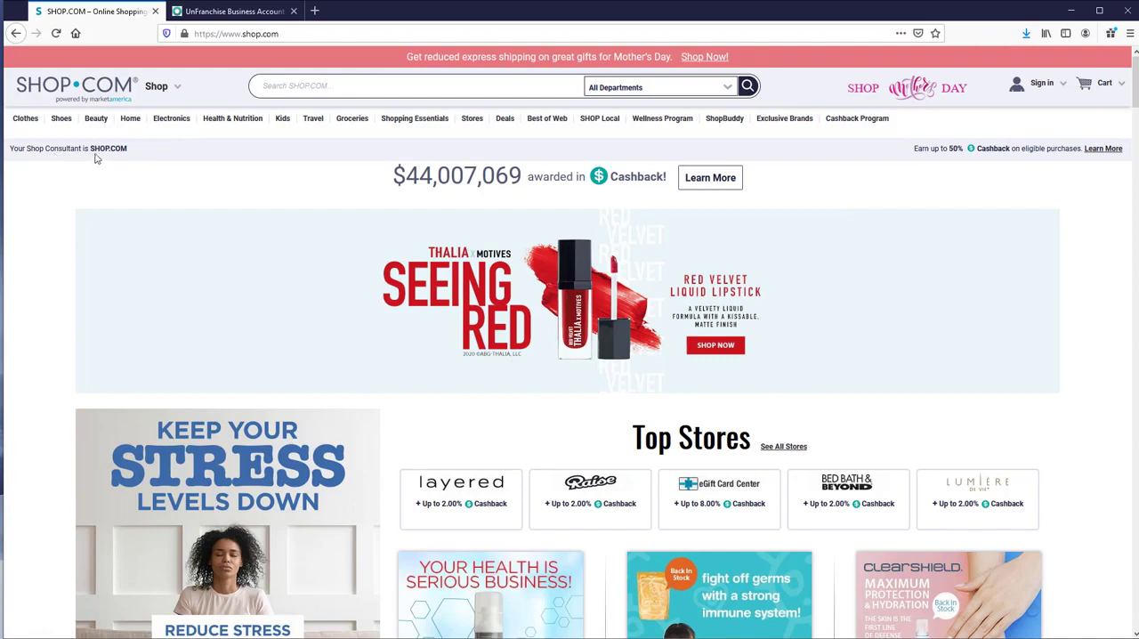
mouse_move(153, 157)
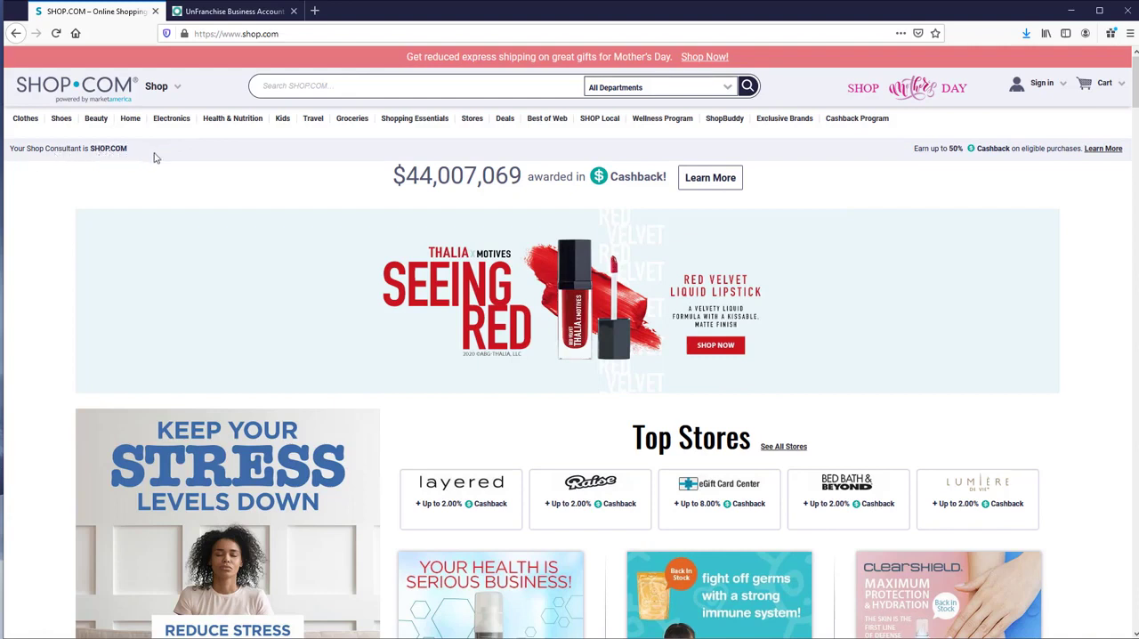
mouse_move(172, 179)
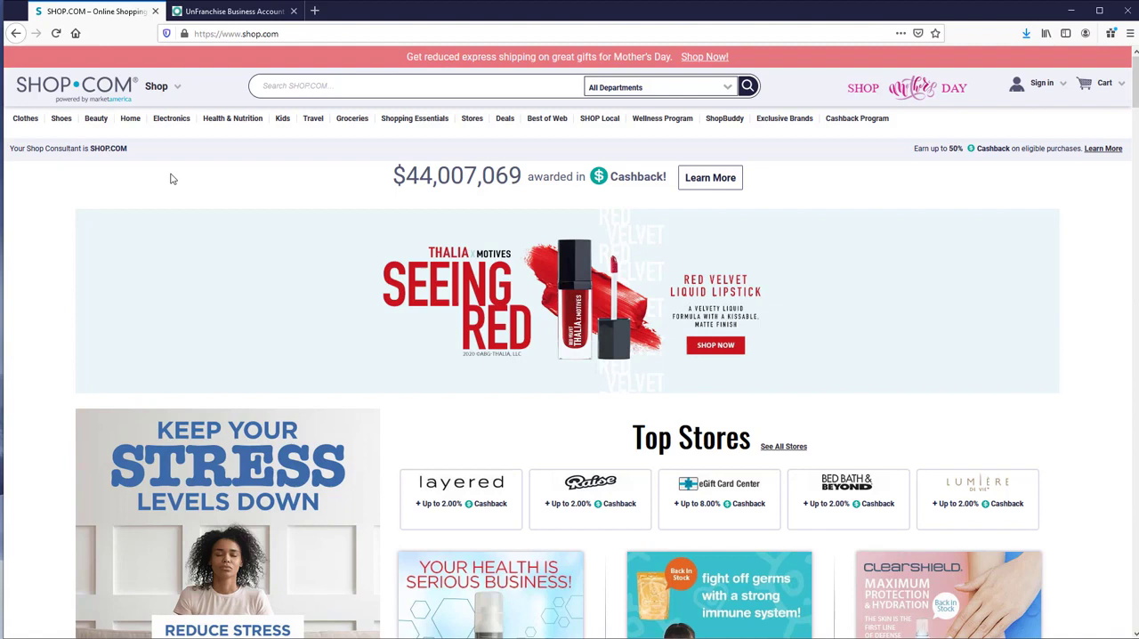
mouse_move(168, 169)
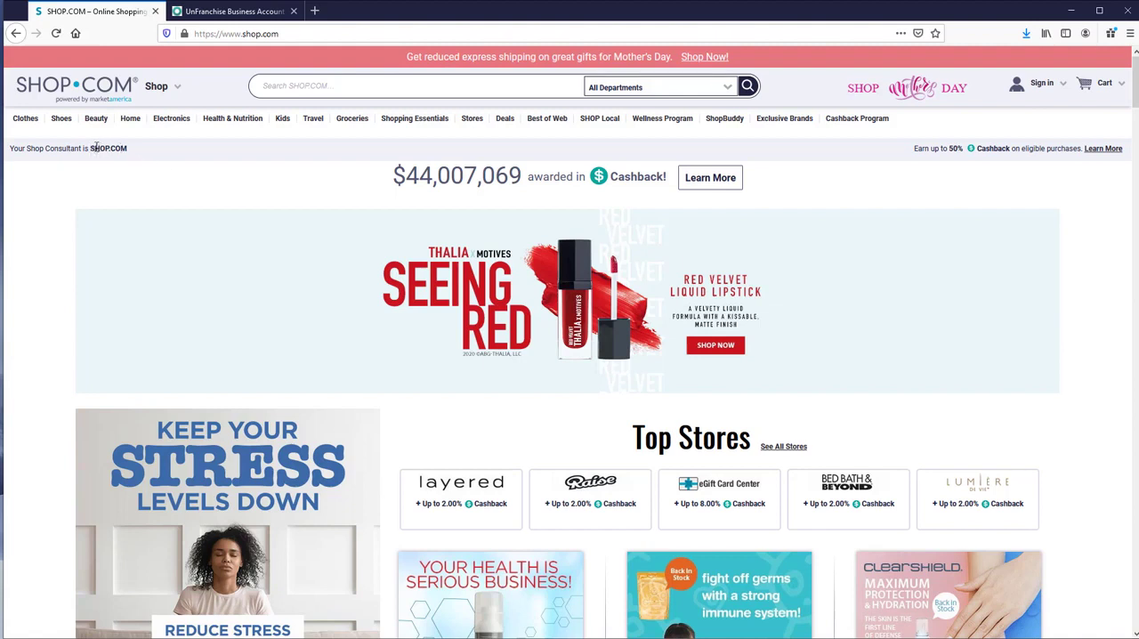
mouse_move(1061, 86)
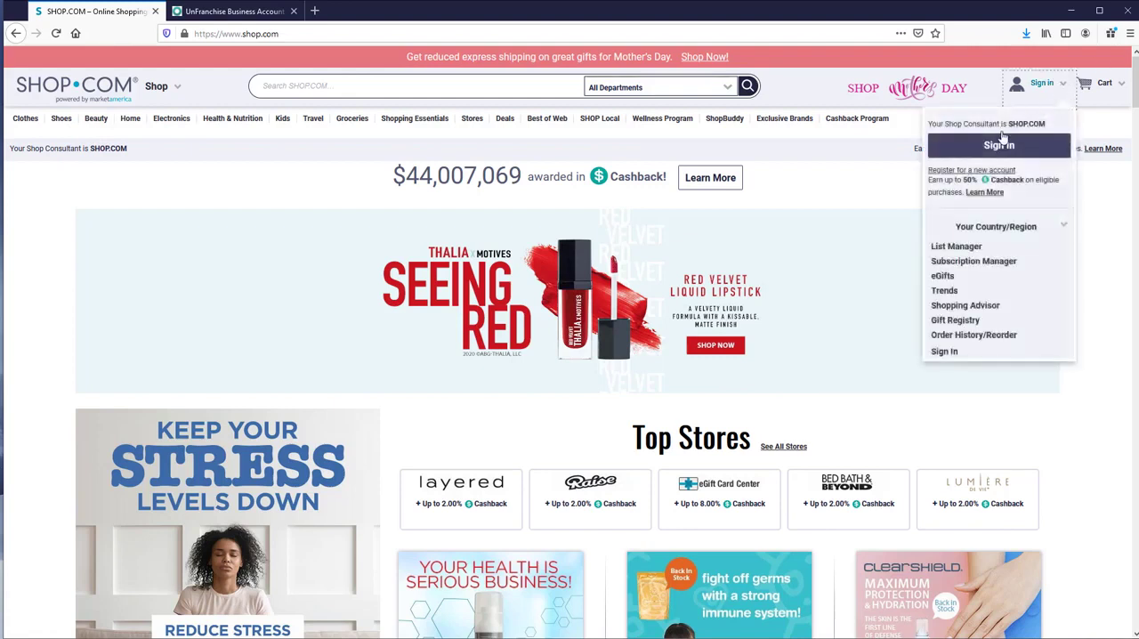
mouse_move(1010, 134)
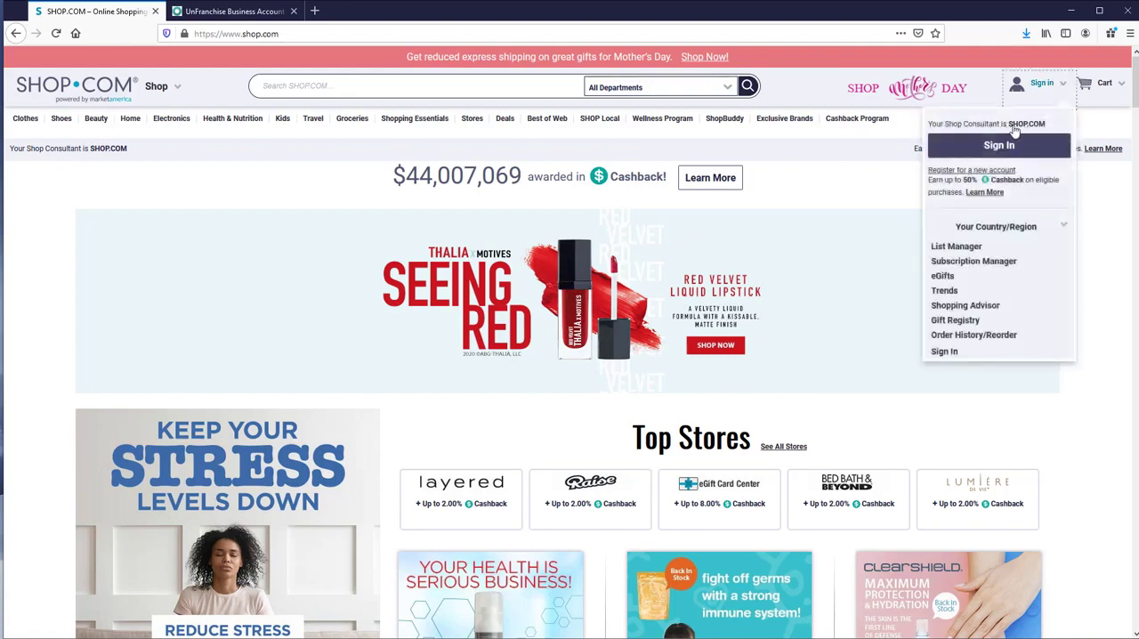
mouse_move(827, 192)
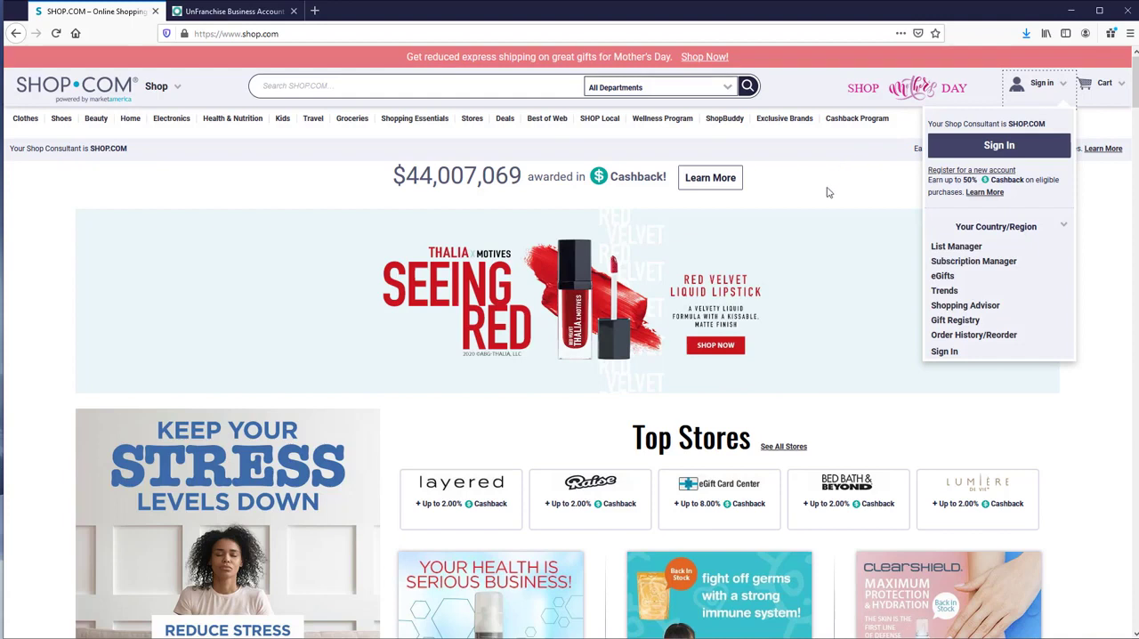
Step: Toggle the SHOP.COM Sign In dropdown to show the Sign In and Register for a new account options
click(874, 171)
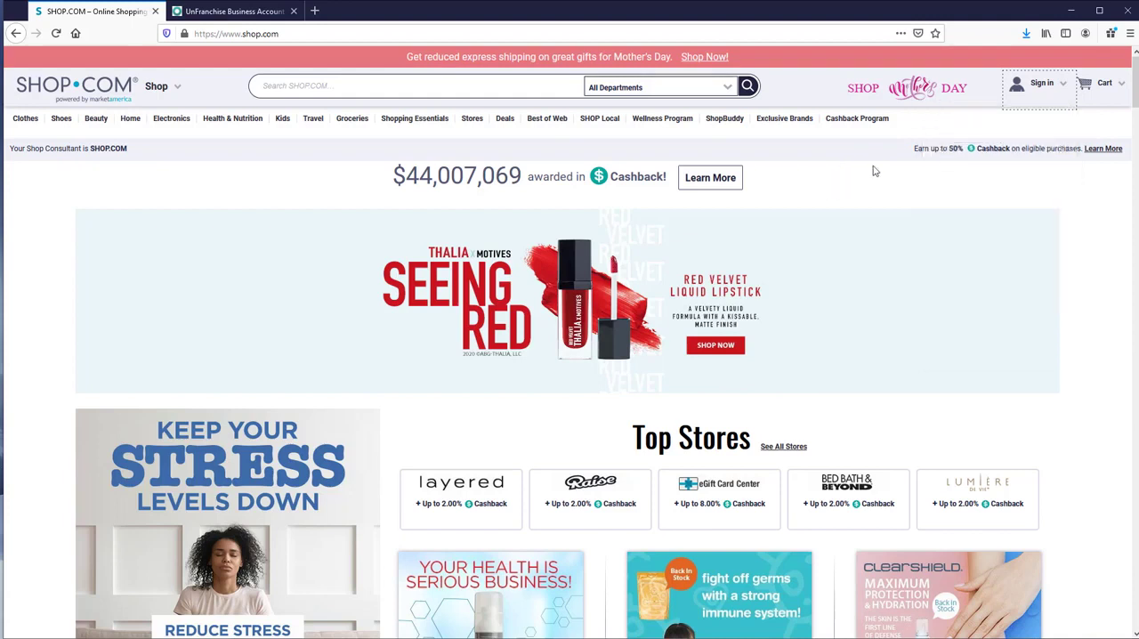
click(1041, 82)
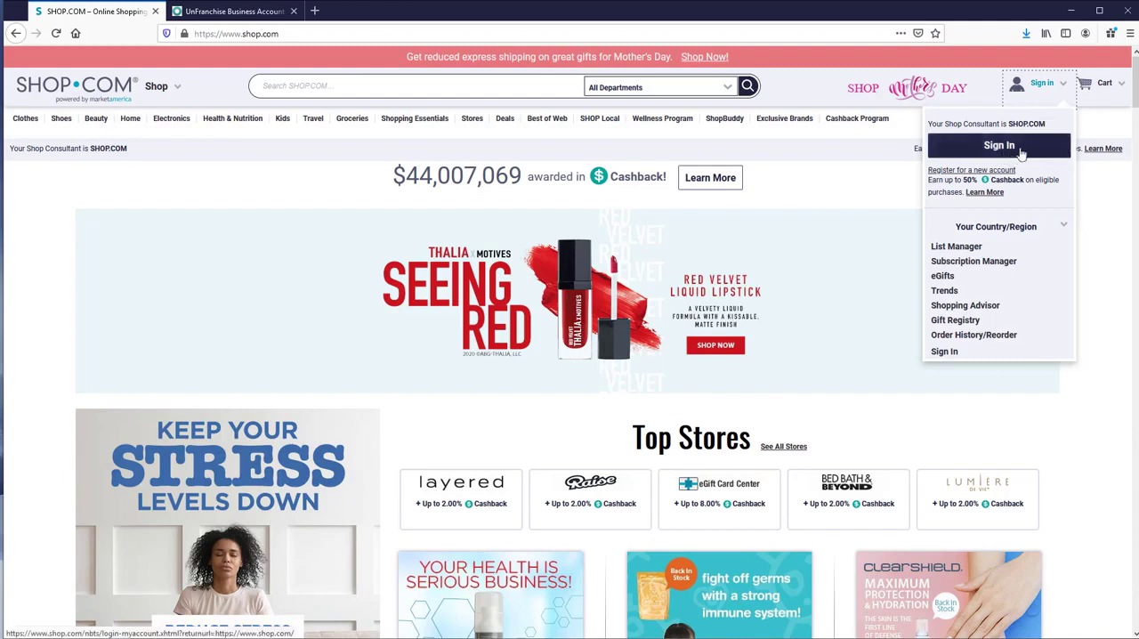
mouse_move(971, 170)
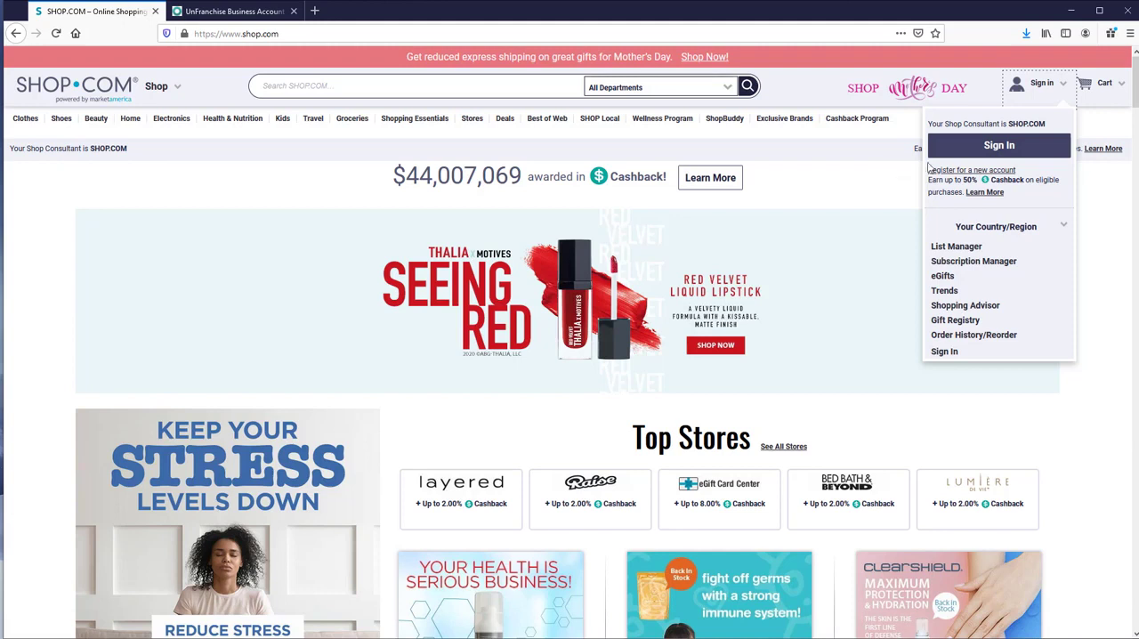
click(849, 185)
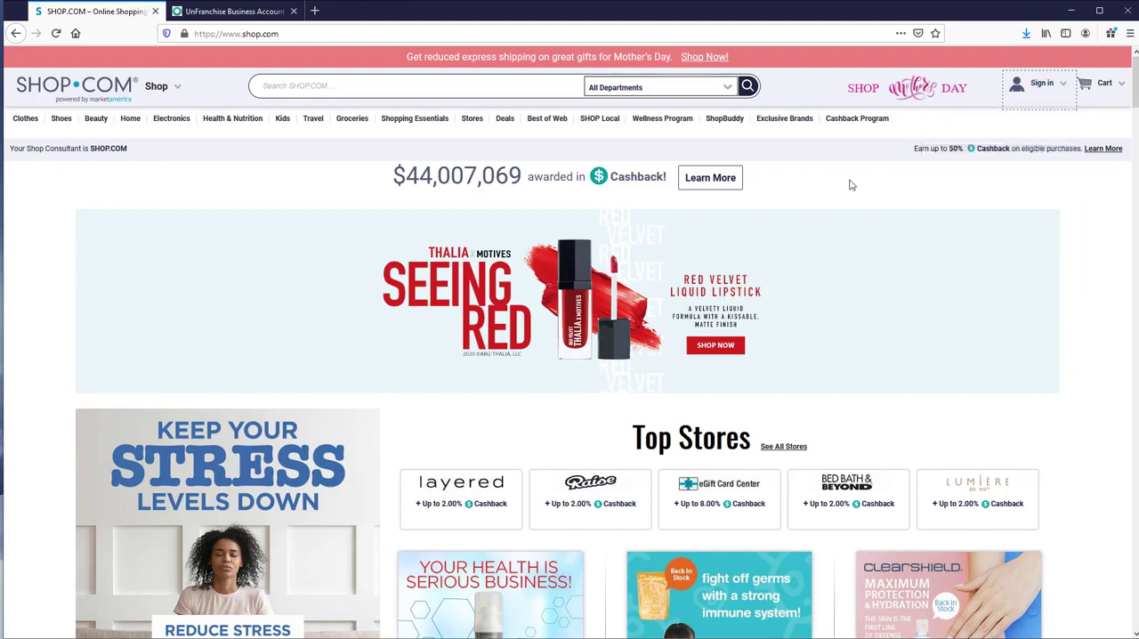
mouse_move(843, 161)
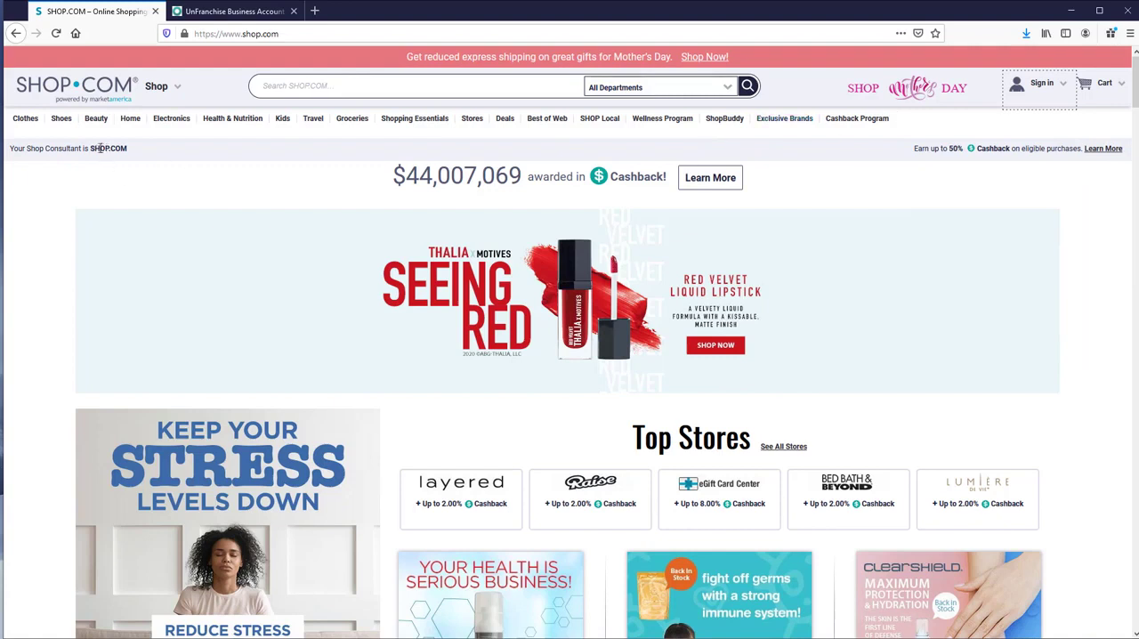
mouse_move(273, 164)
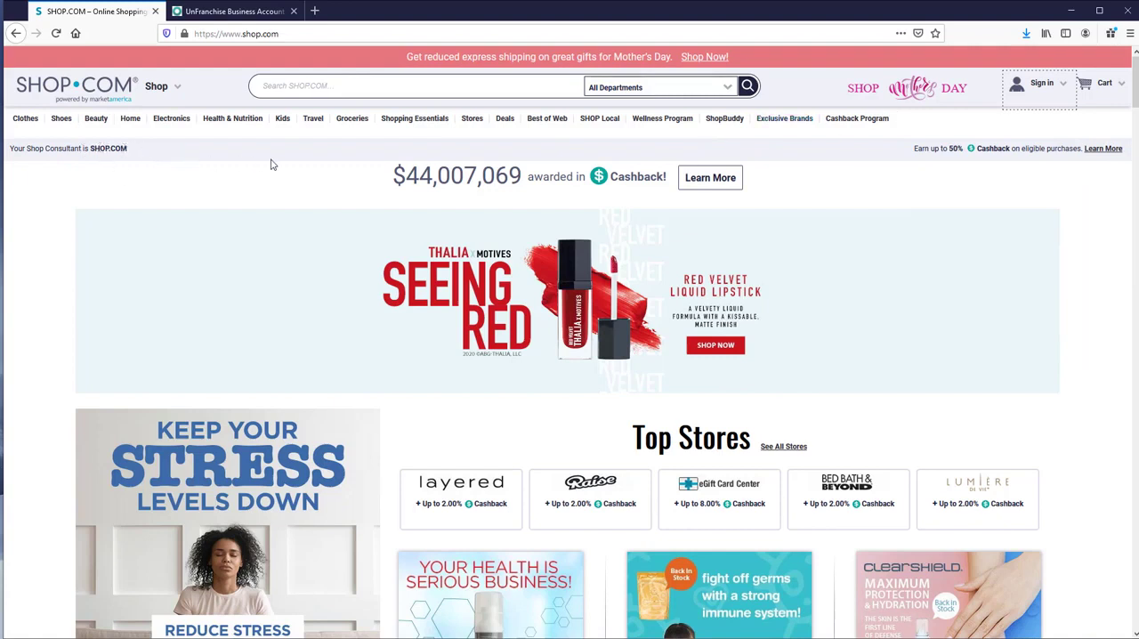
mouse_move(710, 177)
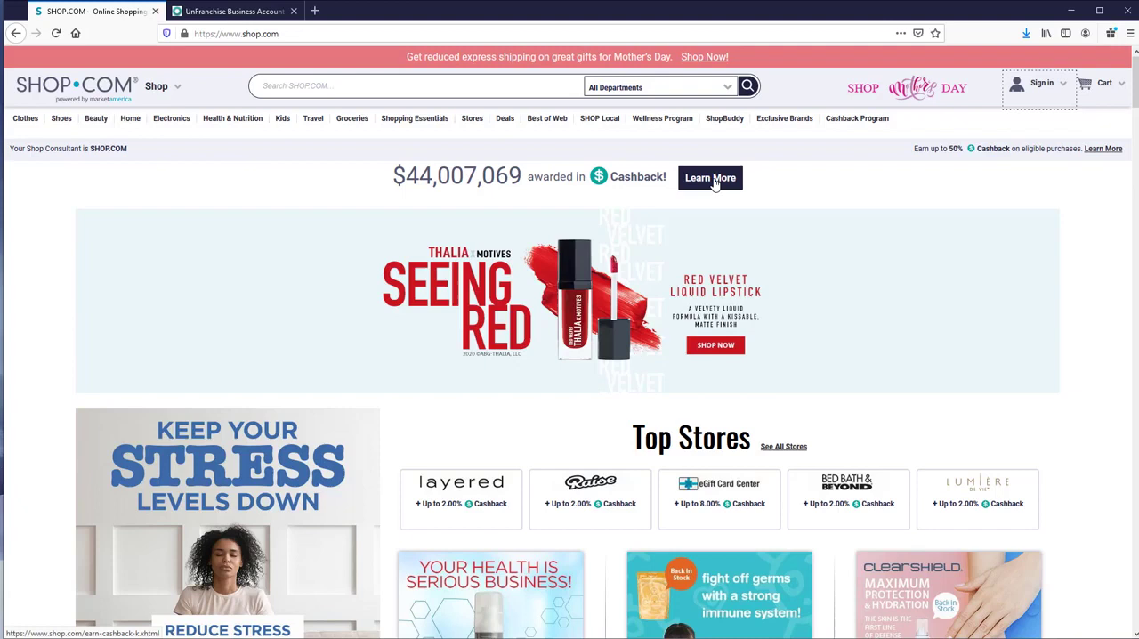
mouse_move(1068, 87)
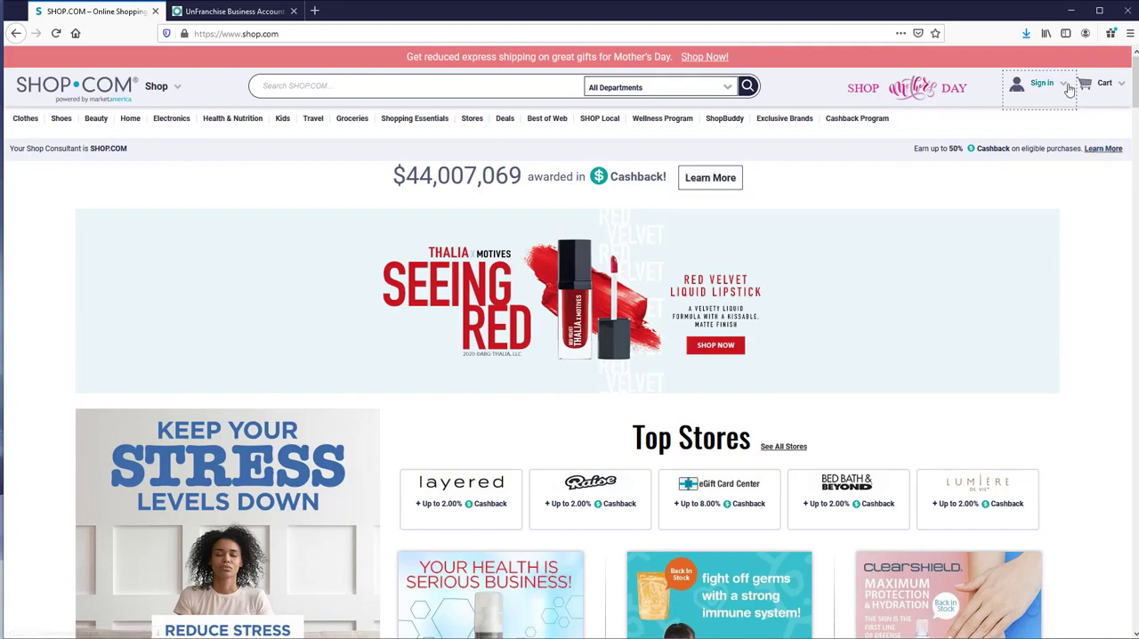
click(1041, 87)
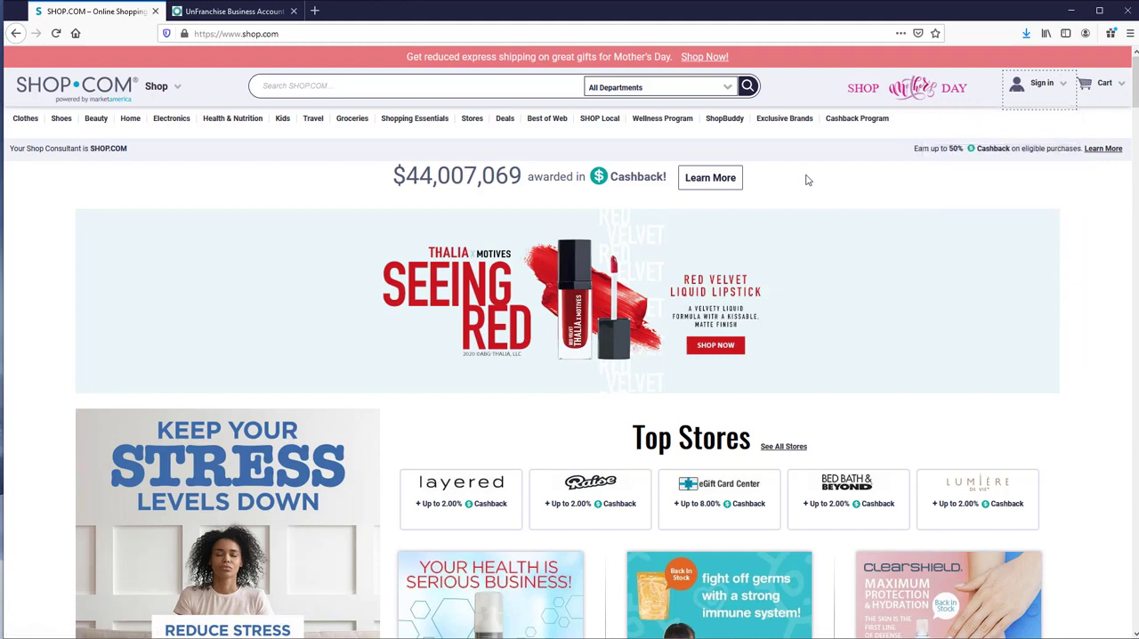
click(709, 177)
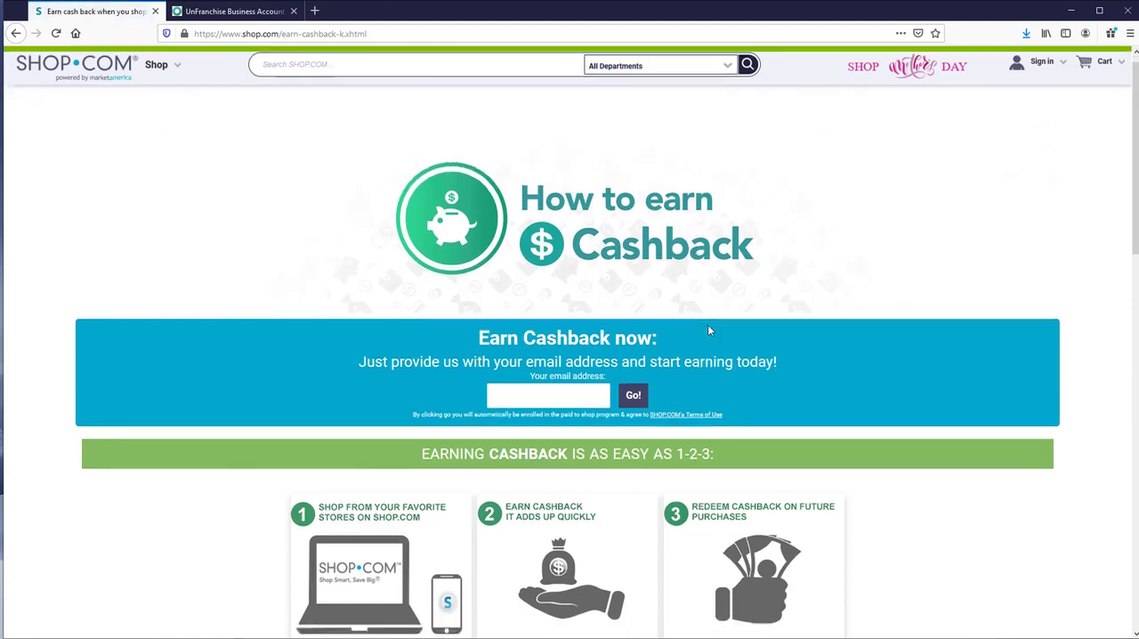
Step: Choose 'Register for a new account' from the SHOP.COM Sign In dropdown
scroll(down, 3)
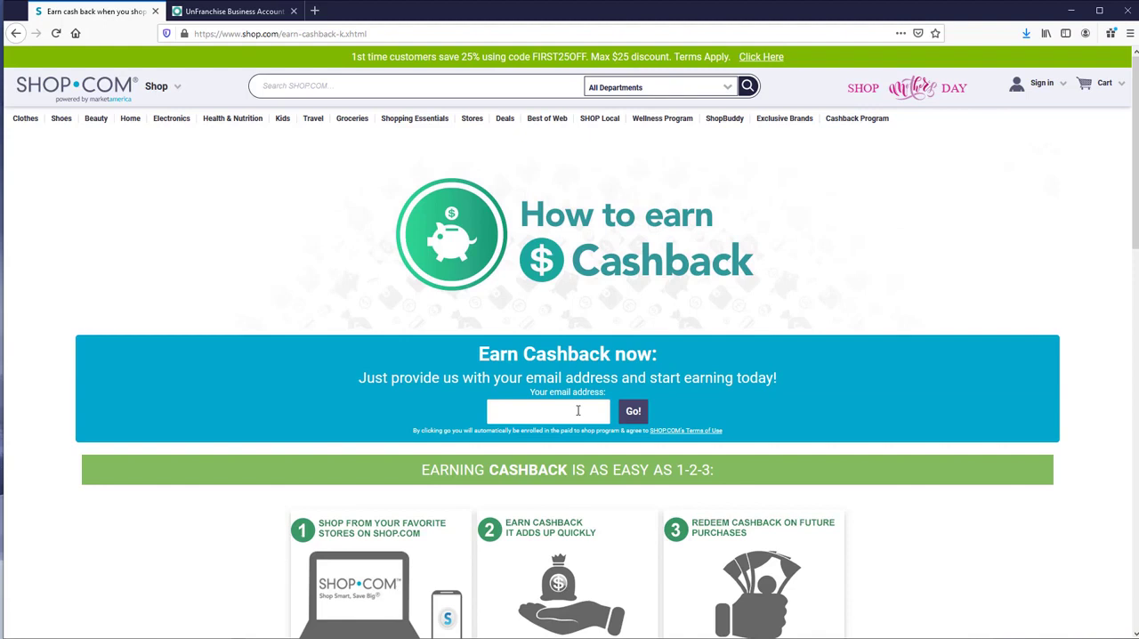
mouse_move(1042, 86)
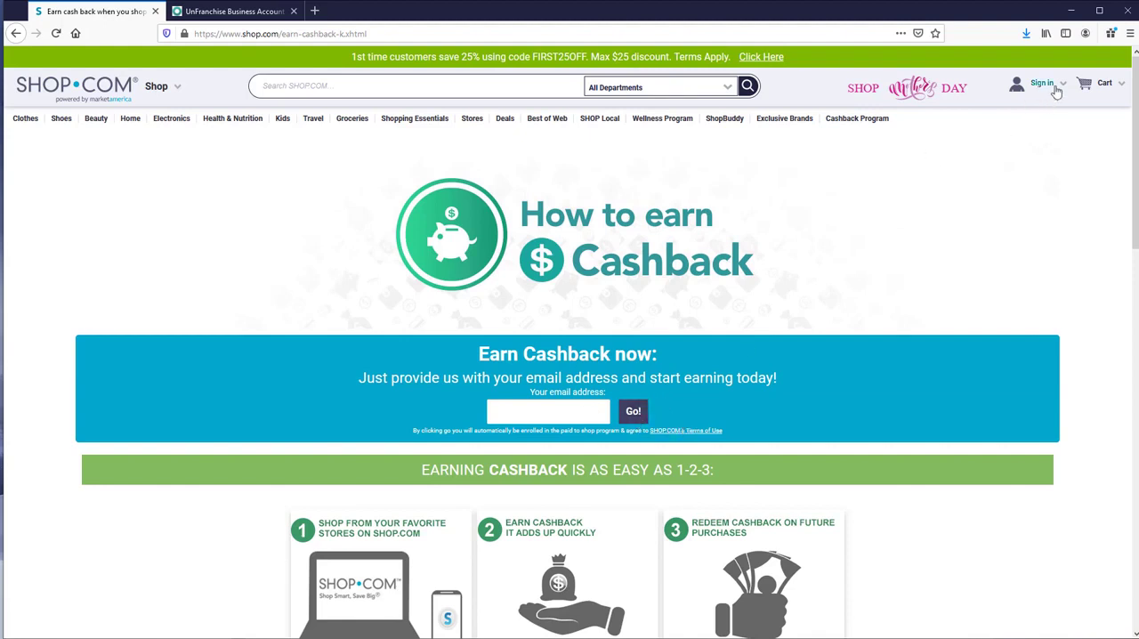
click(1042, 82)
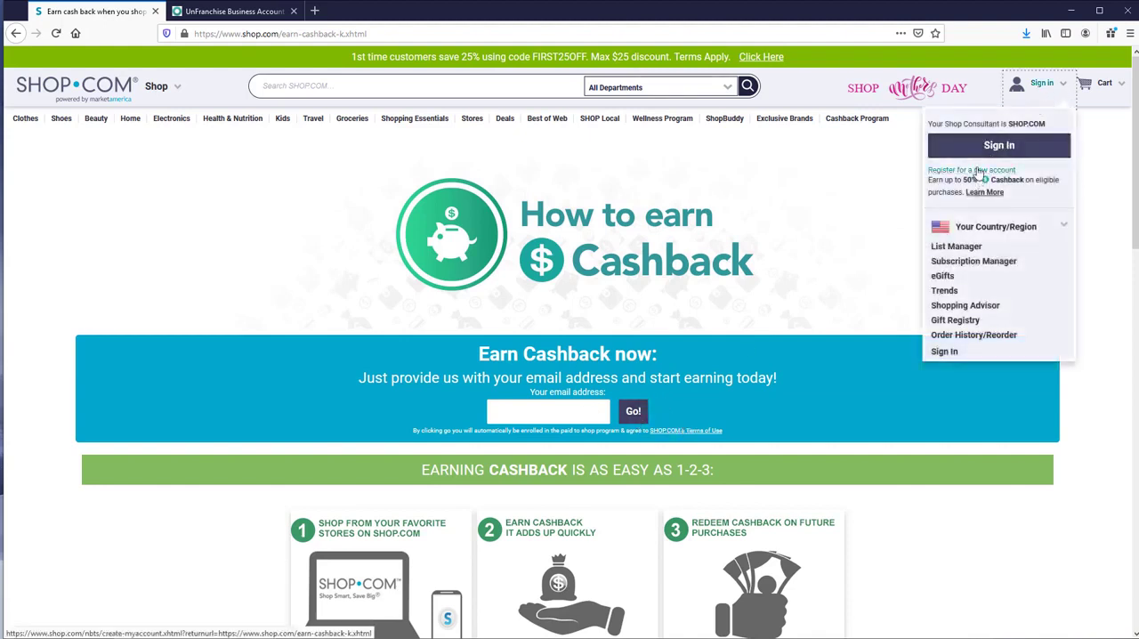
click(971, 170)
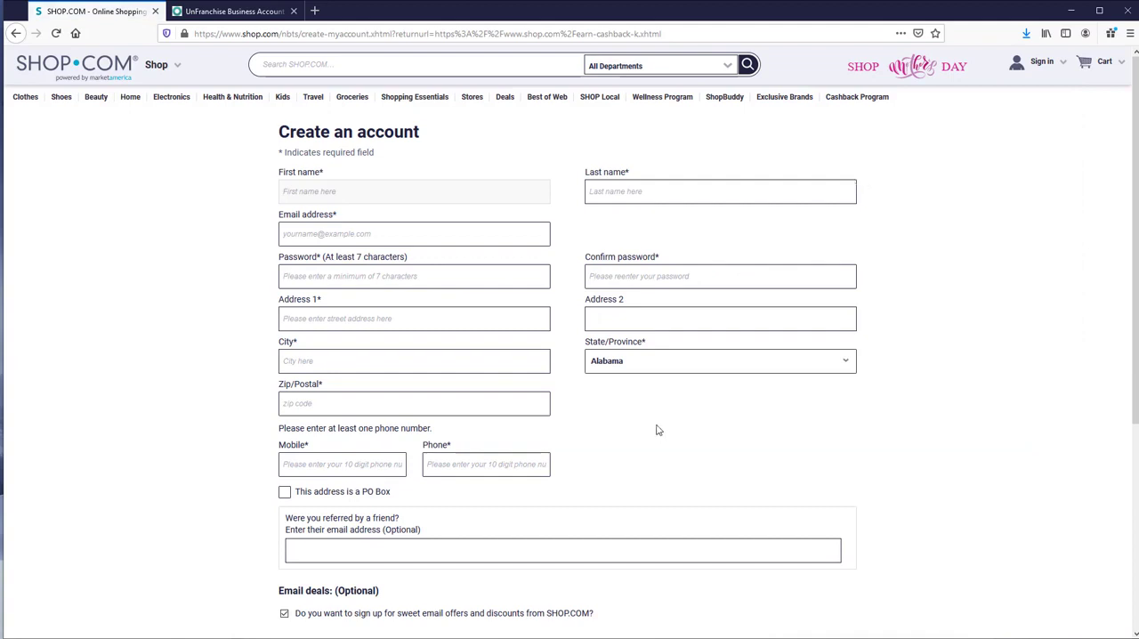
mouse_move(586, 358)
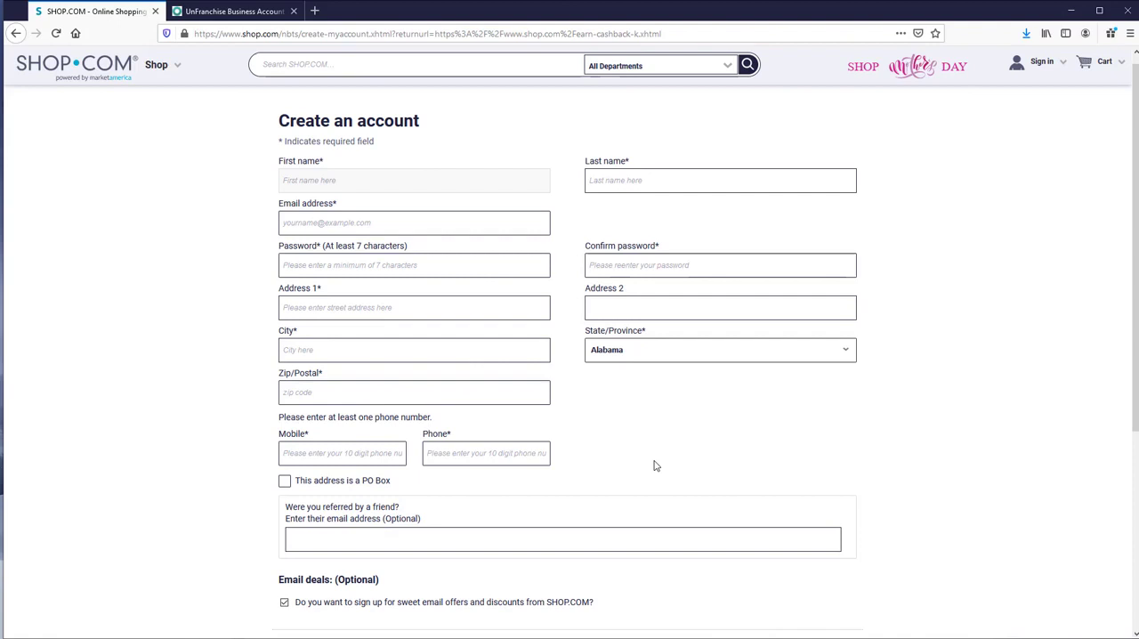
Step: Review the Create an account form, then reach Create New Customer under UnFranchise's My Customers
scroll(down, 3)
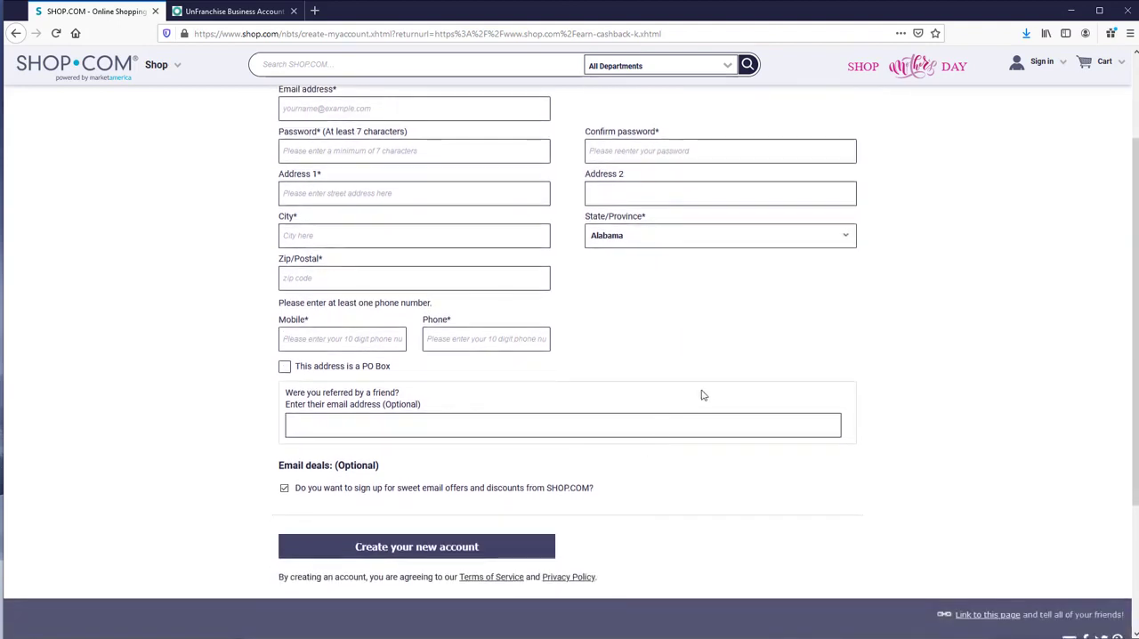
scroll(up, 3)
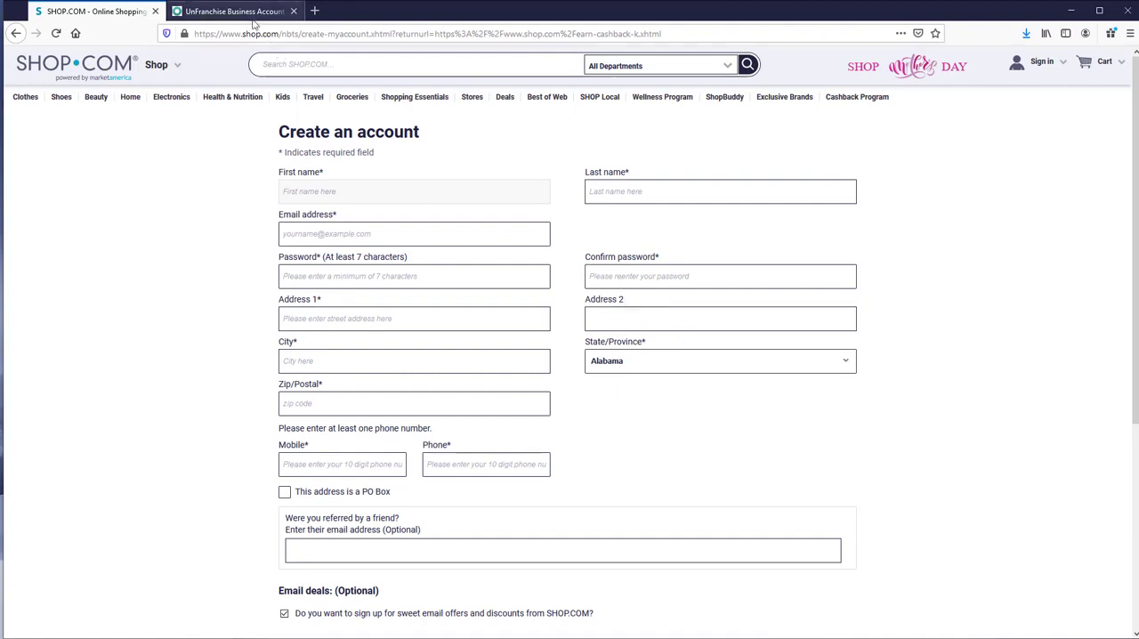
click(233, 10)
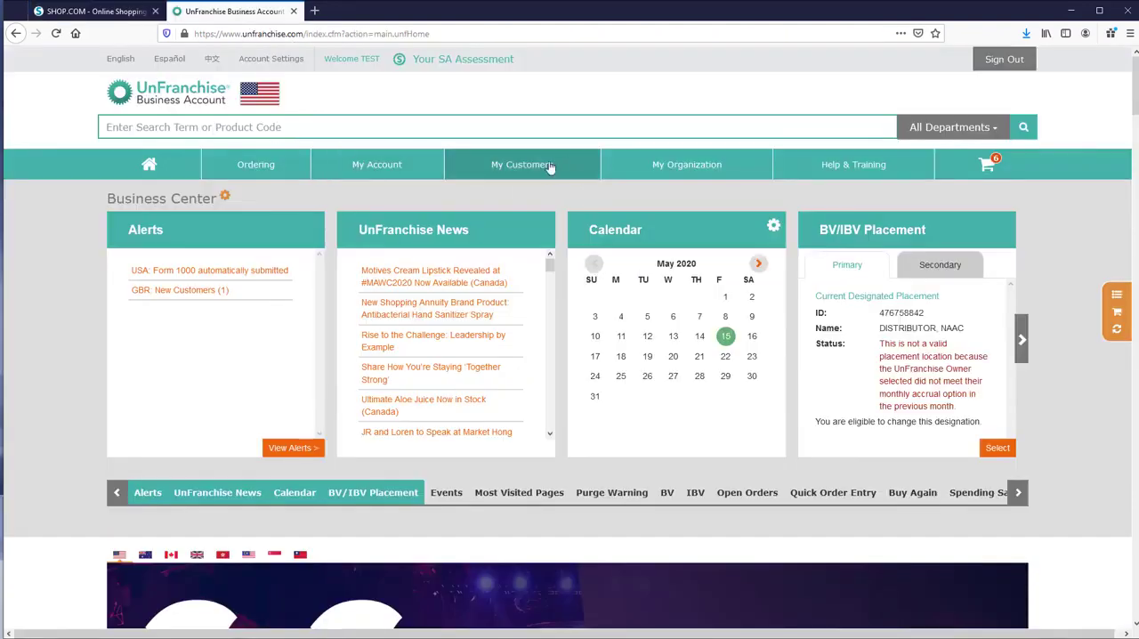
click(523, 163)
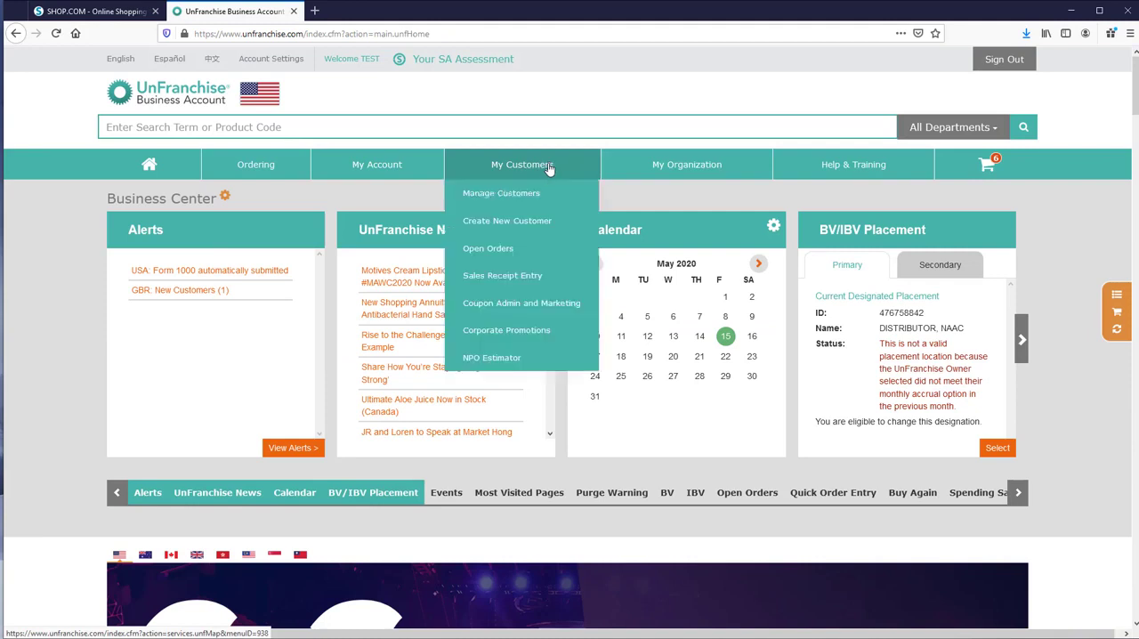
mouse_move(506, 219)
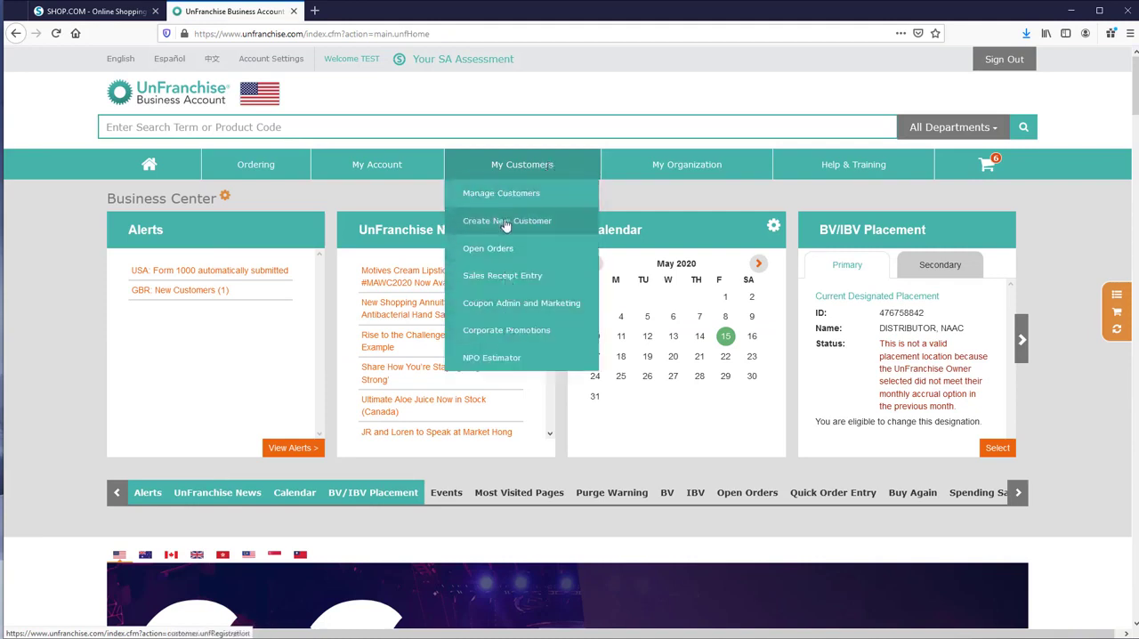
click(507, 219)
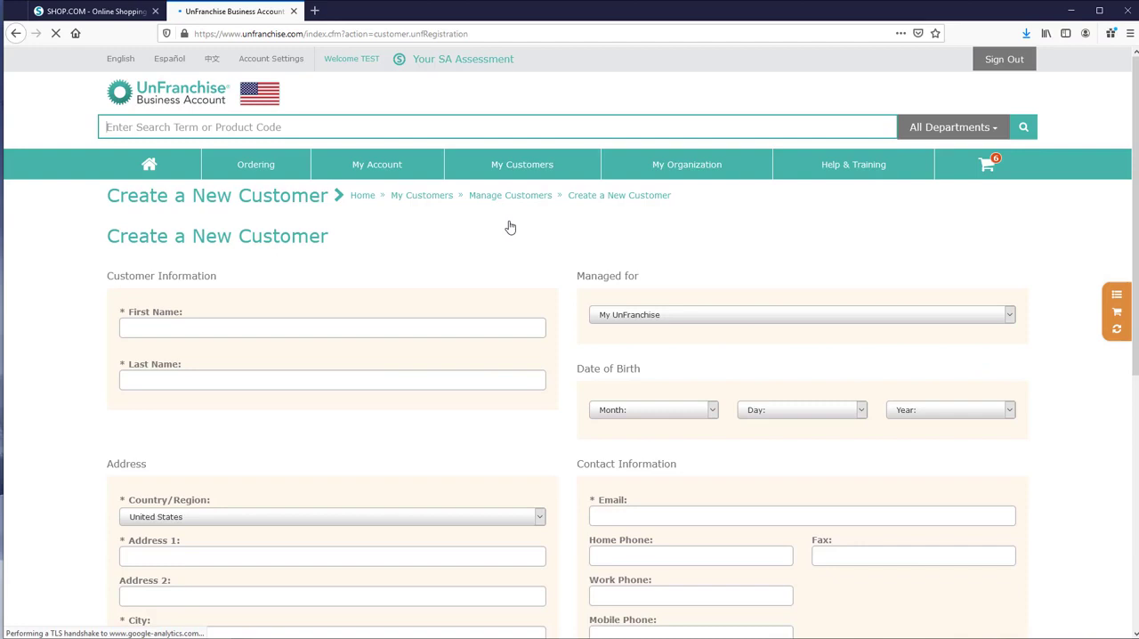
Step: Scroll twice through the empty Create a New Customer form to Create This Customer
scroll(down, 3)
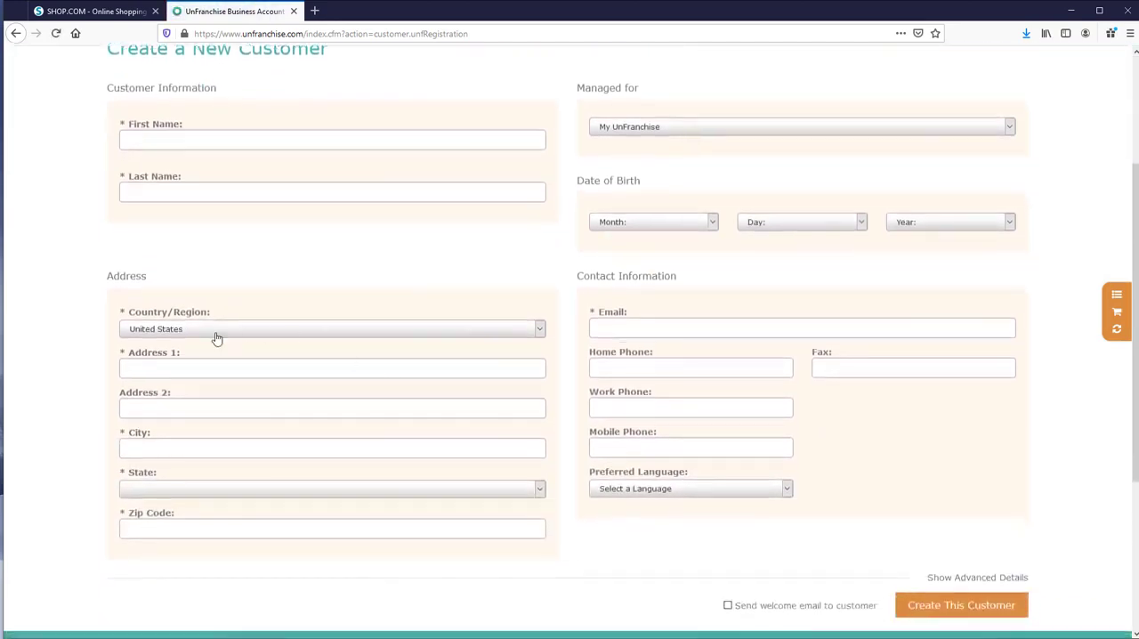
mouse_move(511, 306)
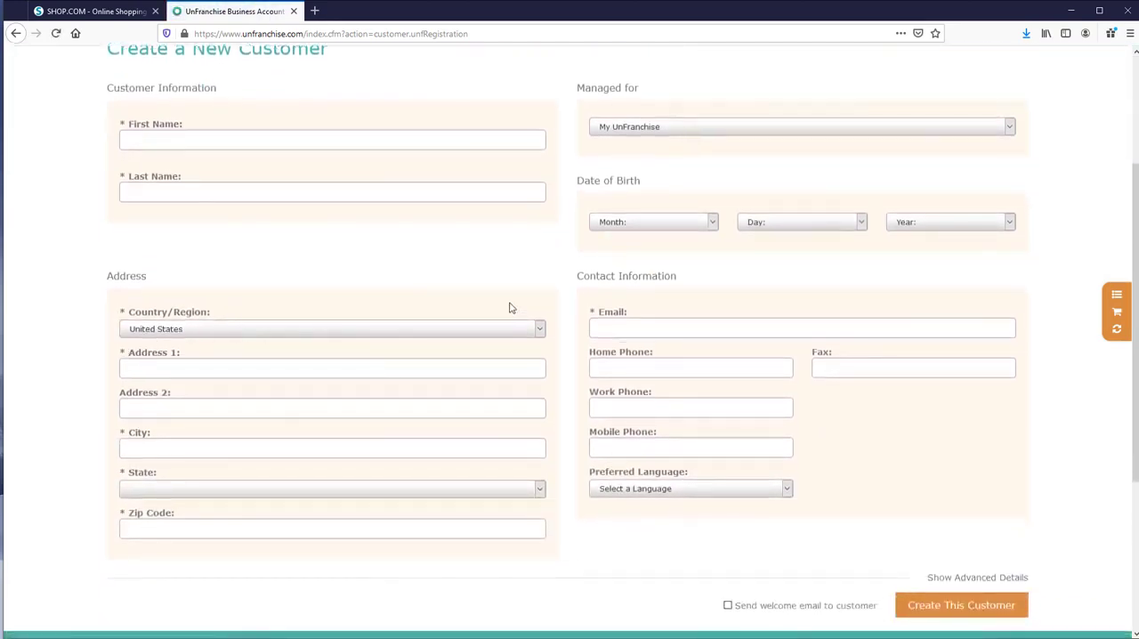
scroll(up, 3)
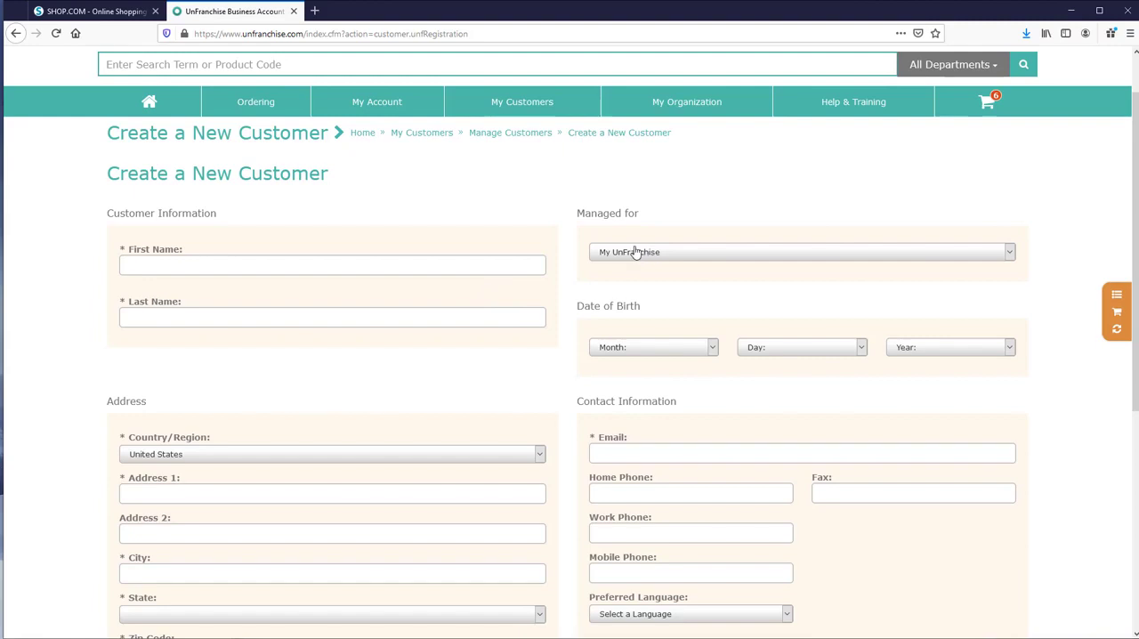
scroll(down, 3)
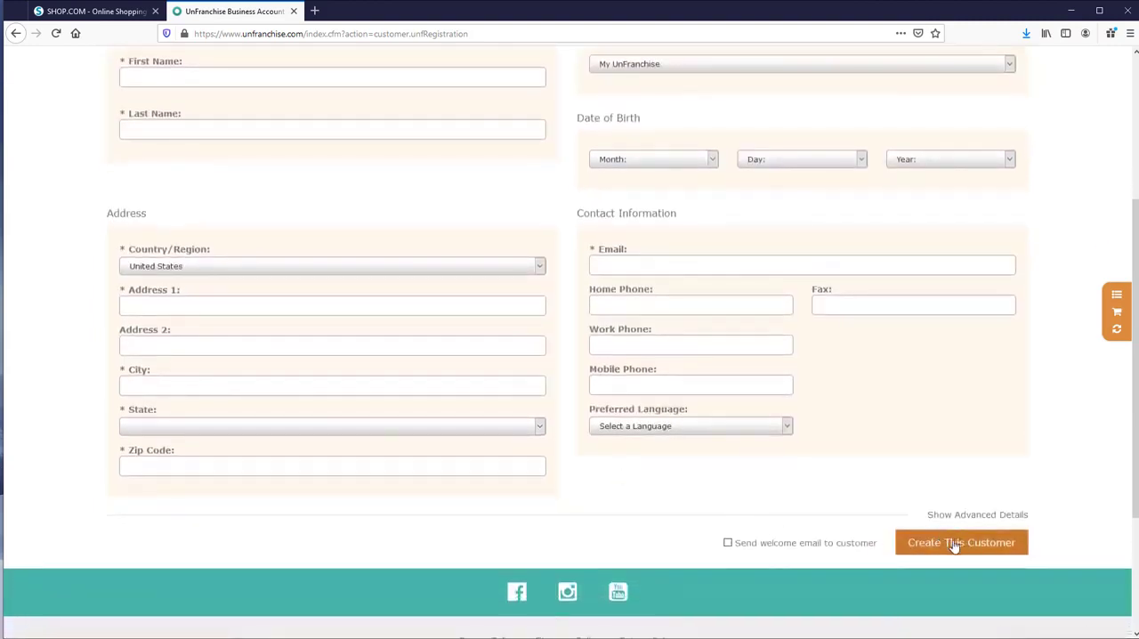
scroll(up, 3)
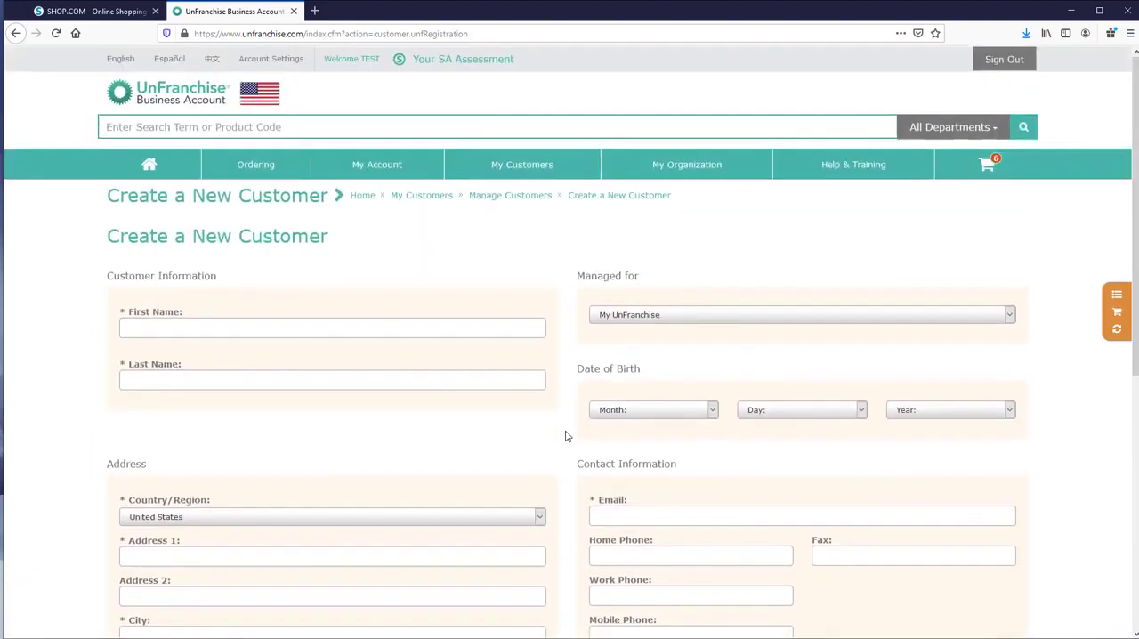